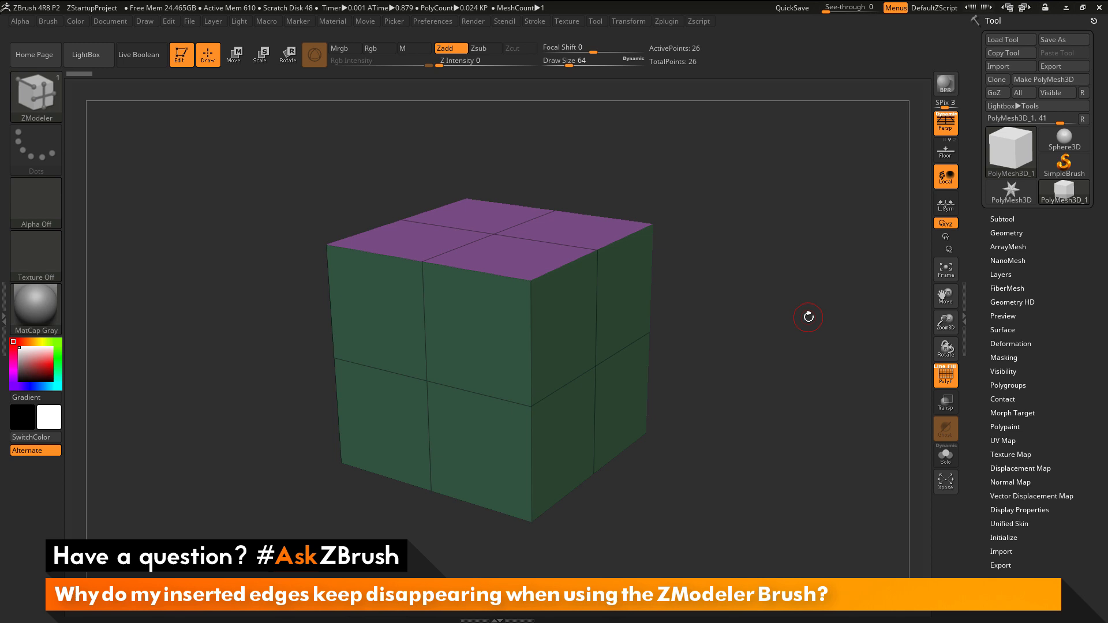
{"action": "mouse_move", "coordinate": [721, 345]}
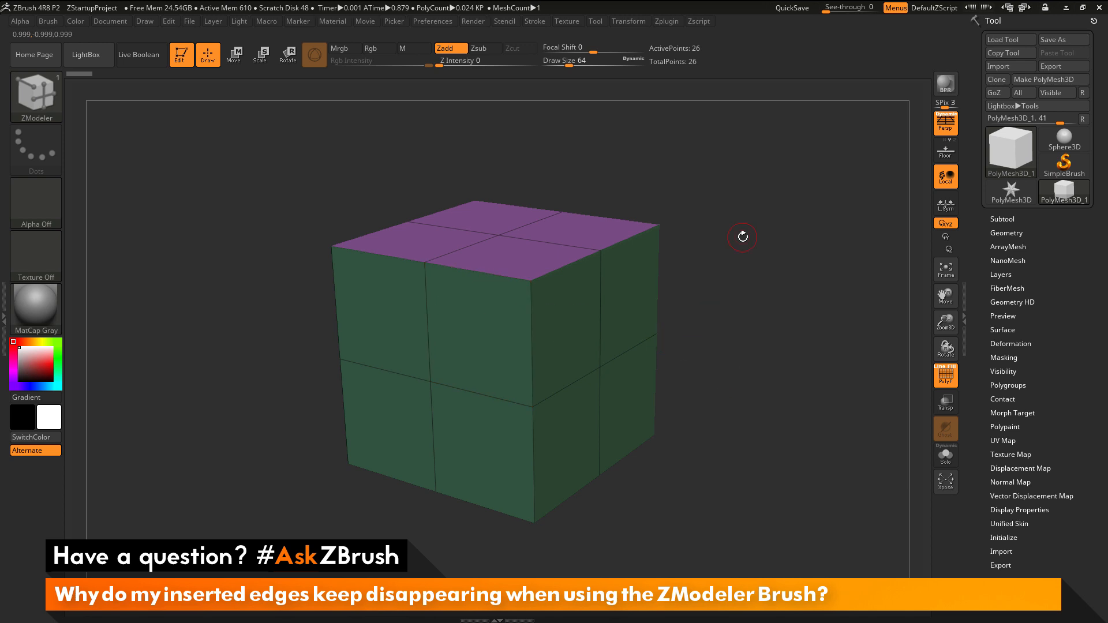
{"action": "mouse_move", "coordinate": [716, 187]}
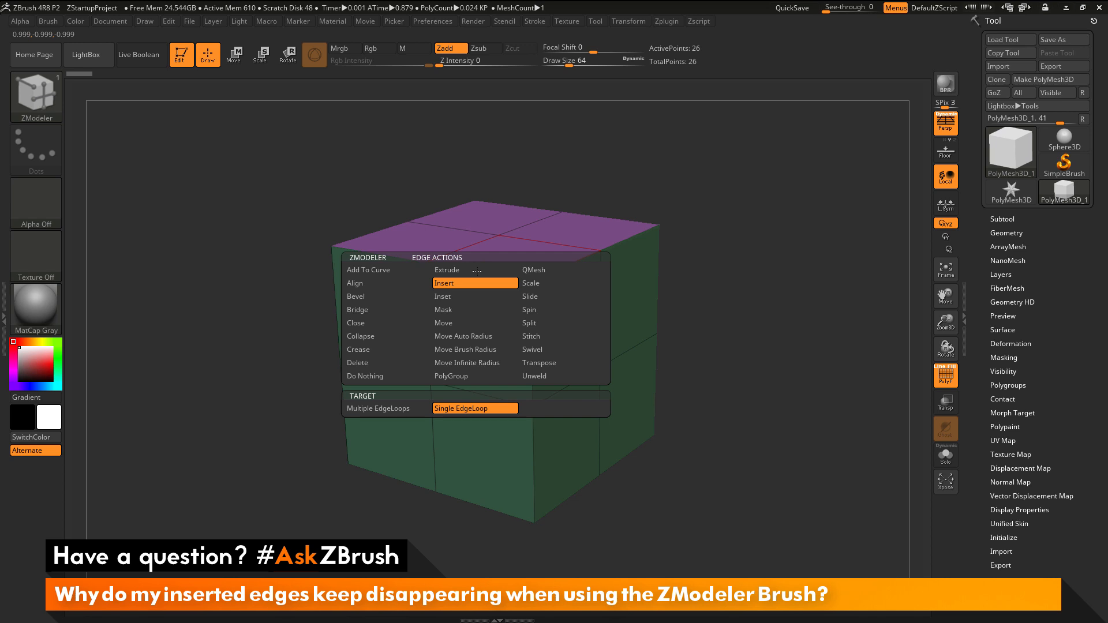
{"action": "mouse_move", "coordinate": [453, 286]}
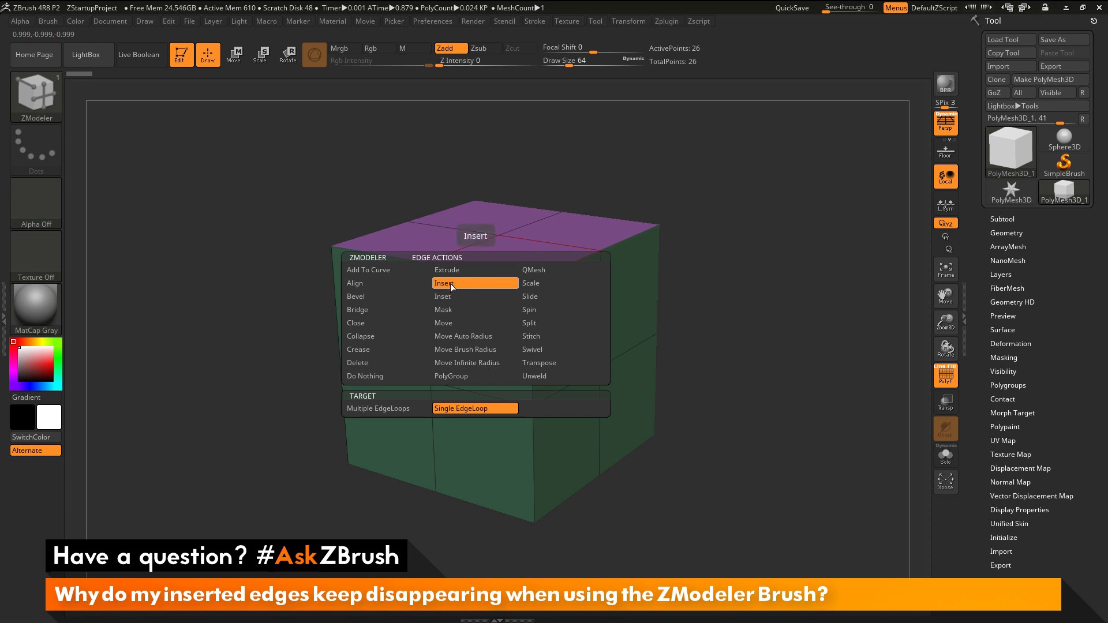
{"action": "mouse_move", "coordinate": [451, 410]}
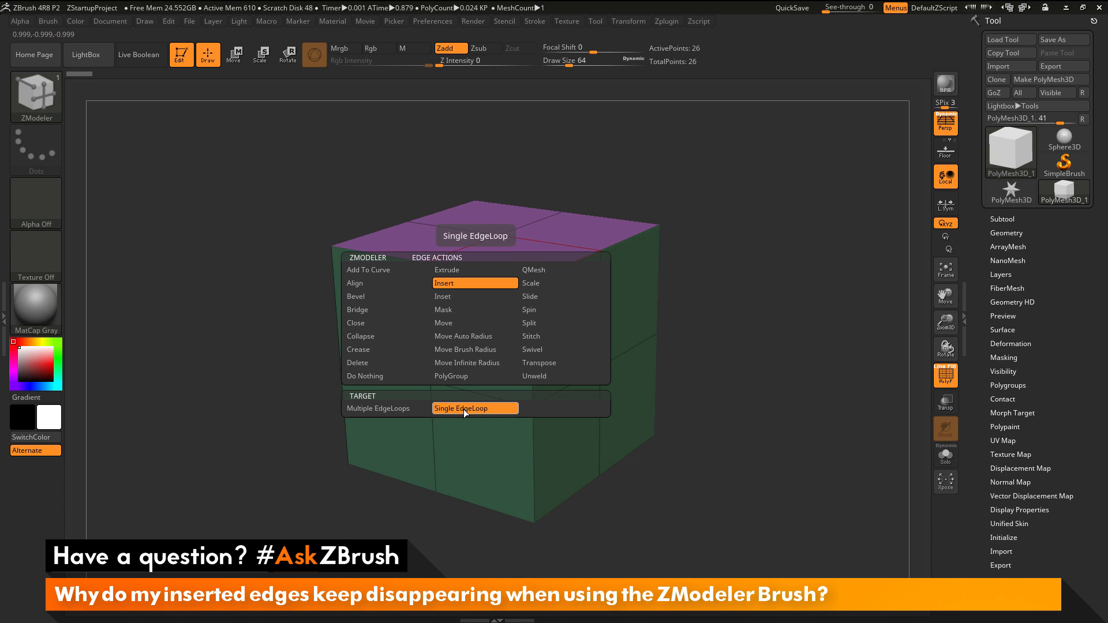
Step: Choose Single EdgeLoop as the target for the ZModeler Insert edge action
{"action": "left_click", "coordinate": [474, 408]}
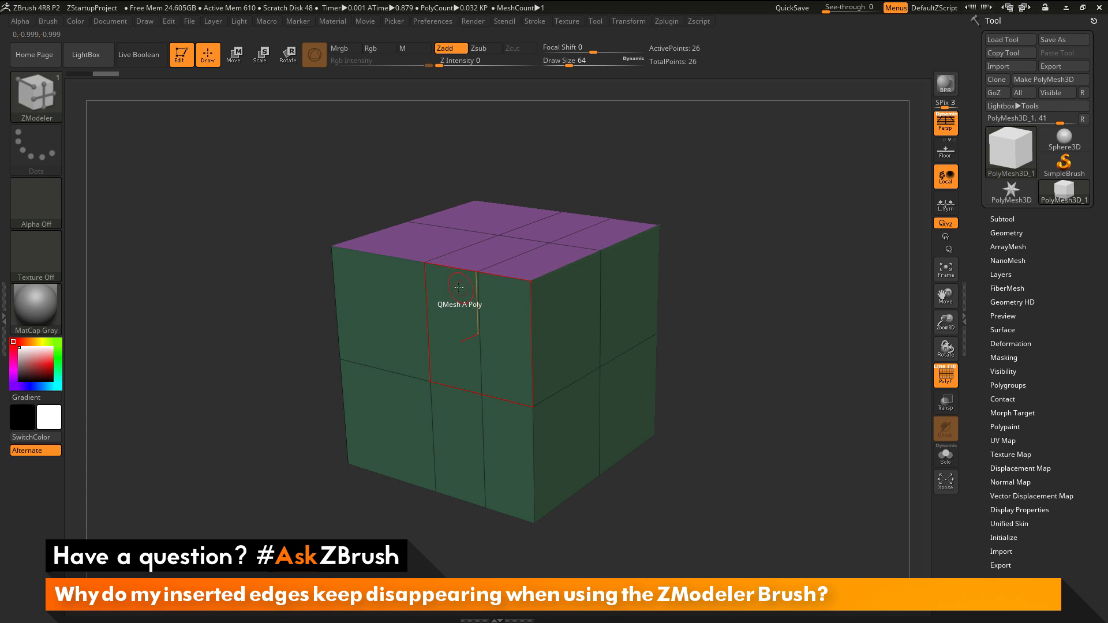
{"action": "mouse_move", "coordinate": [424, 296]}
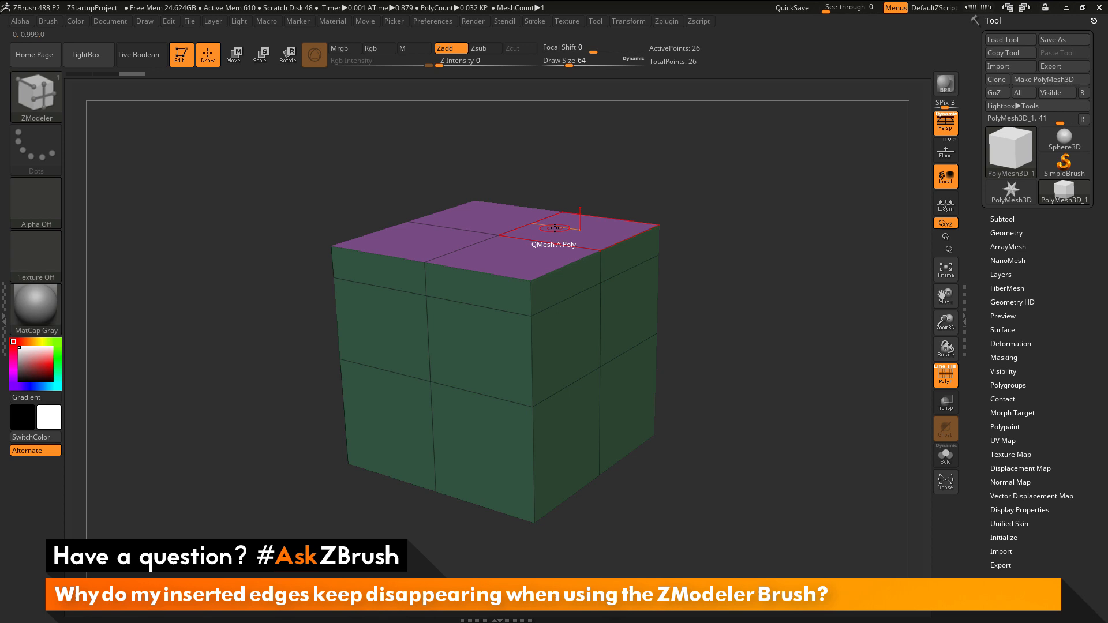
{"action": "mouse_move", "coordinate": [495, 320]}
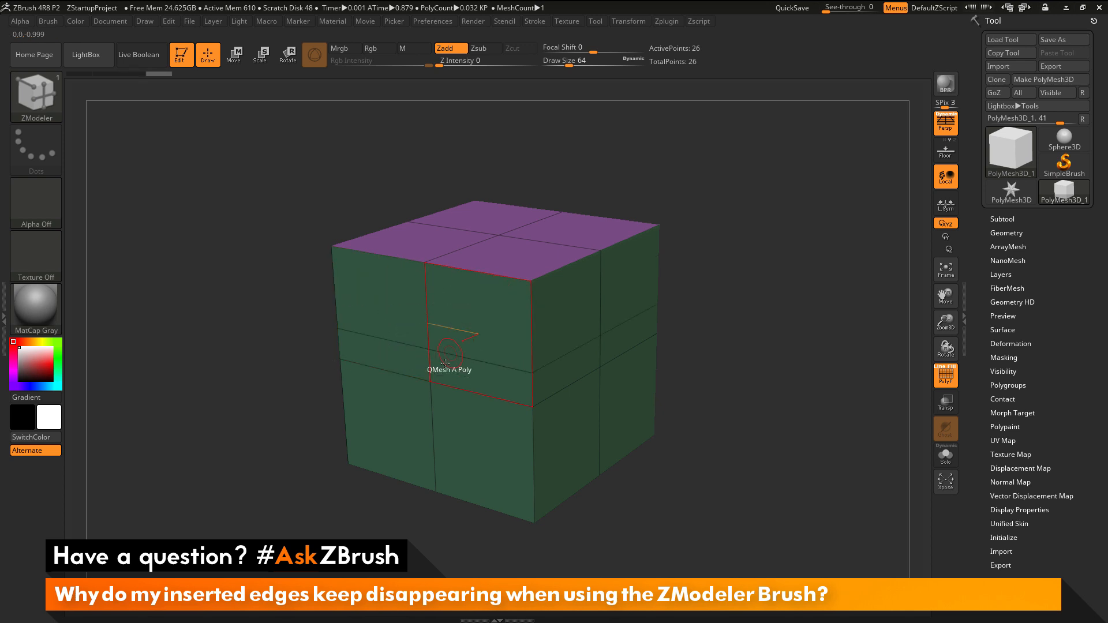
{"action": "mouse_move", "coordinate": [466, 396]}
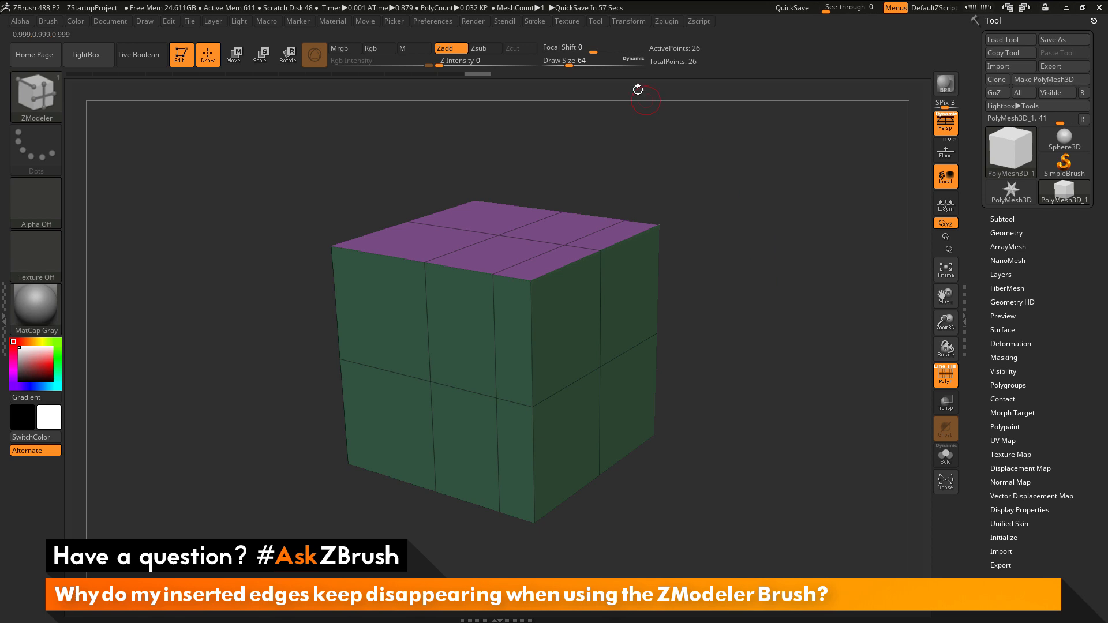
Step: Reveal the Lazy Mouse options in the Stroke palette and toggle LazyMouse off and back on
{"action": "left_click", "coordinate": [535, 20]}
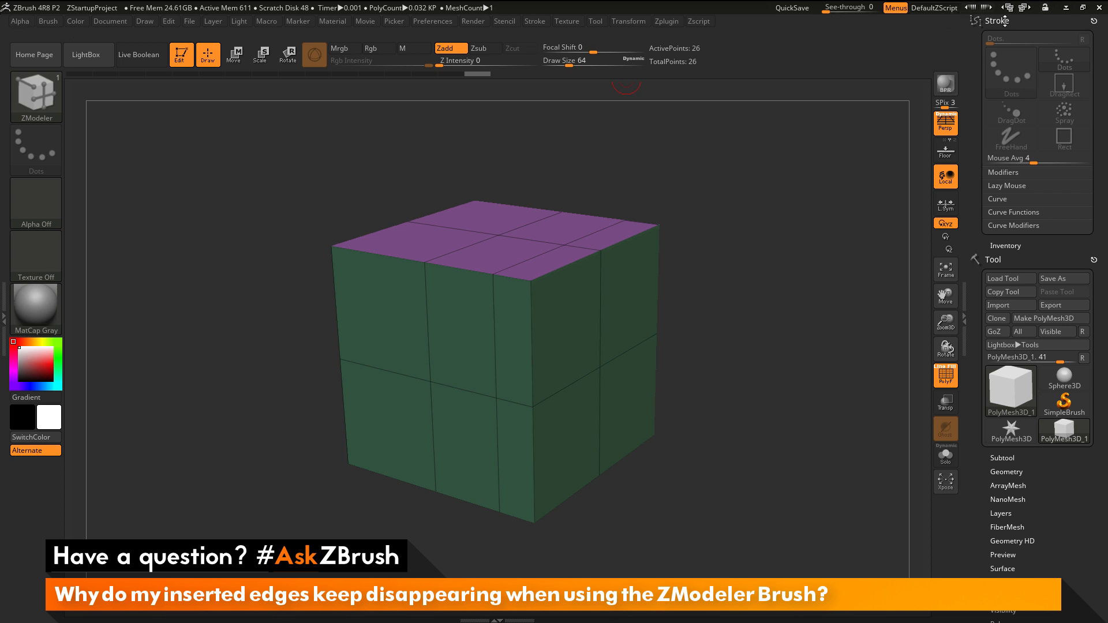
{"action": "left_click", "coordinate": [1007, 186]}
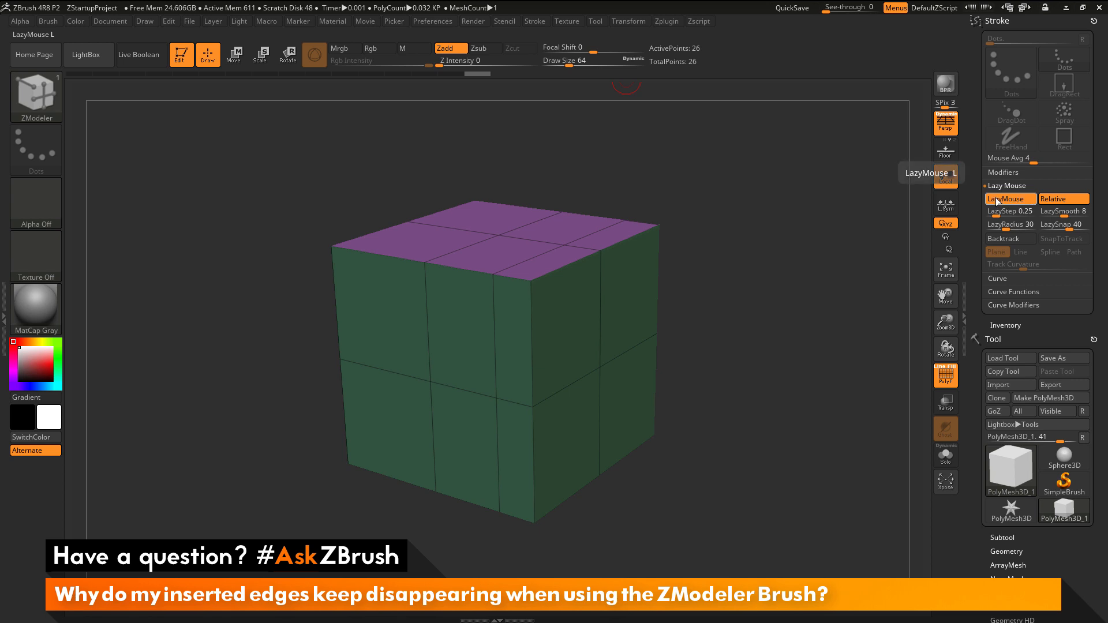
{"action": "mouse_move", "coordinate": [1011, 205]}
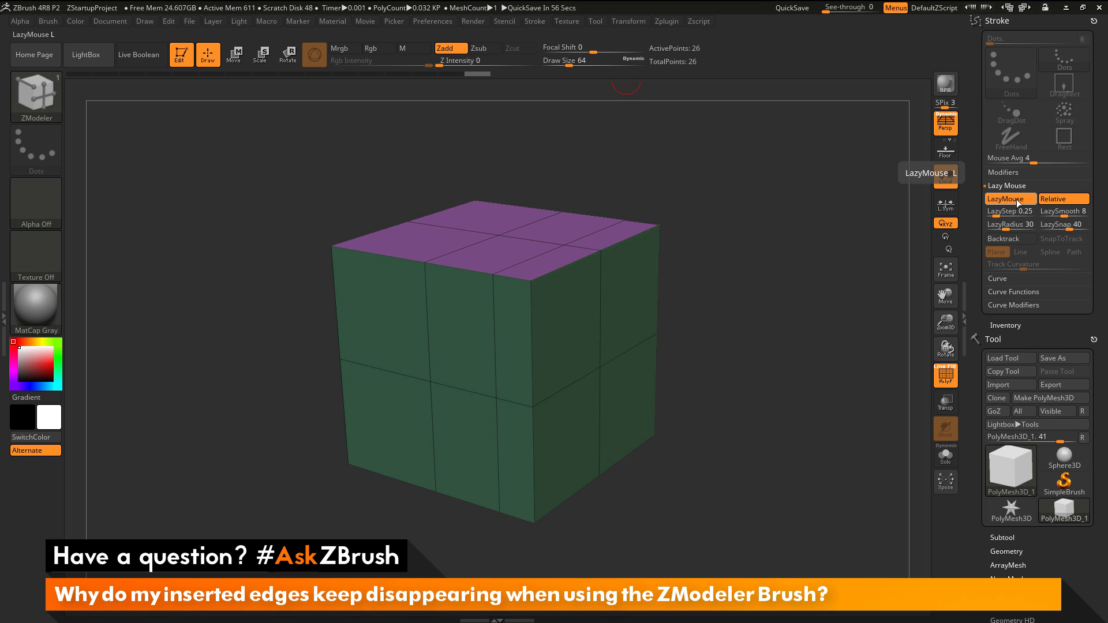
{"action": "left_click", "coordinate": [1010, 198]}
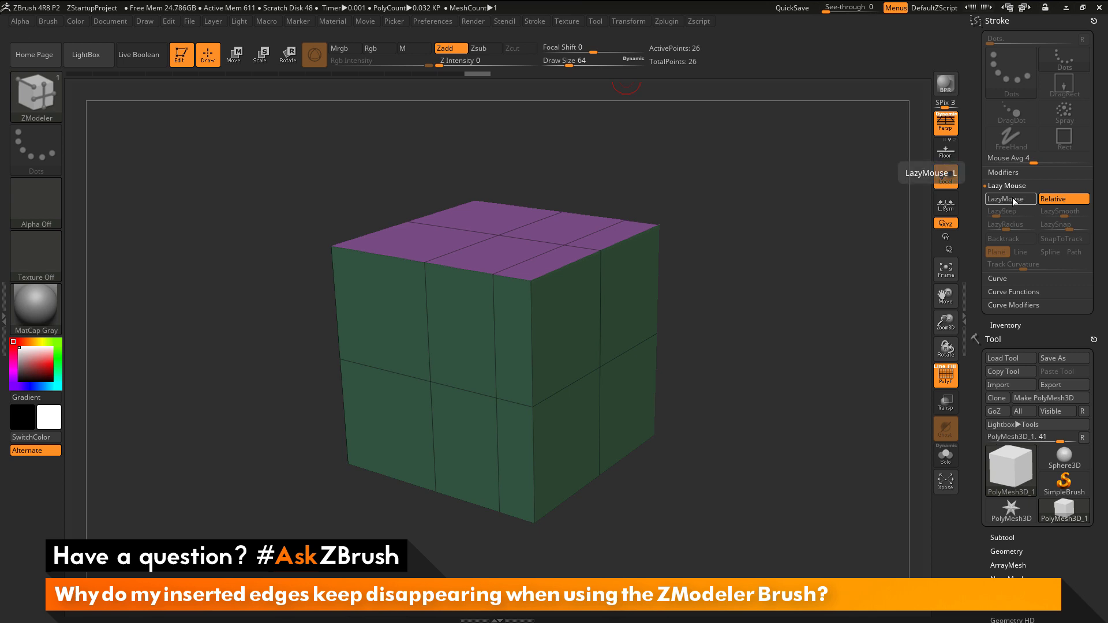
{"action": "left_click", "coordinate": [1009, 198]}
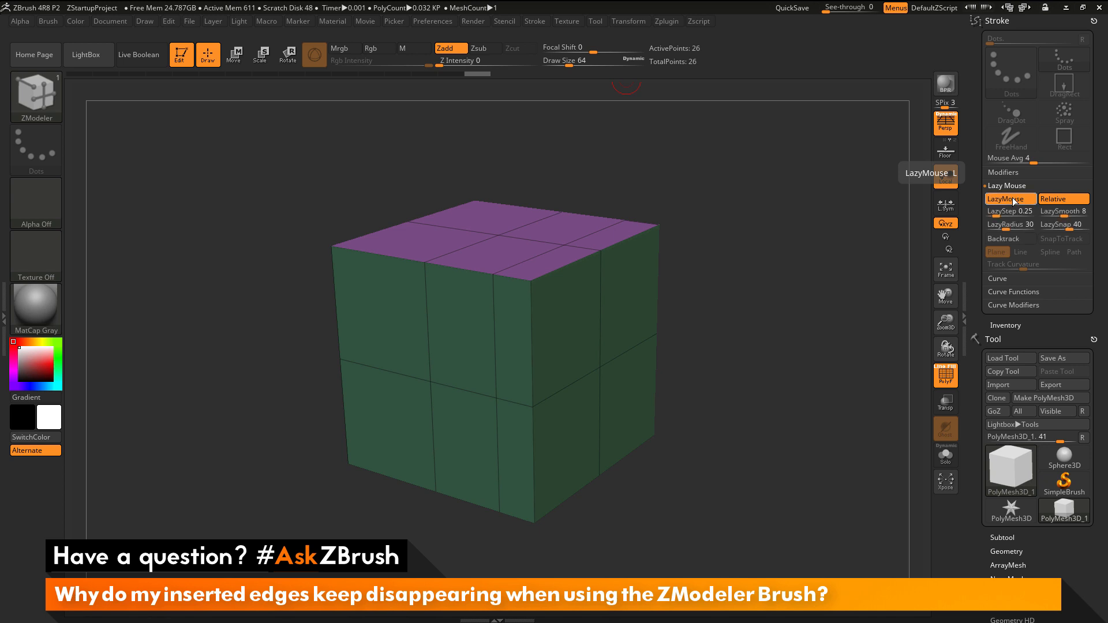
{"action": "mouse_move", "coordinate": [426, 293]}
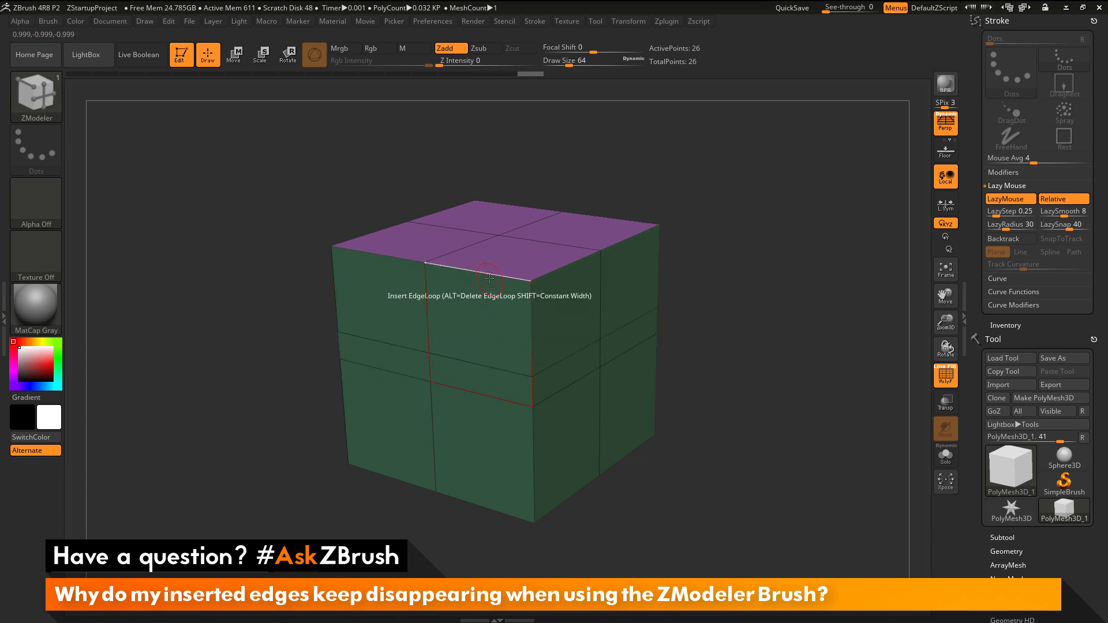
{"action": "mouse_move", "coordinate": [436, 337]}
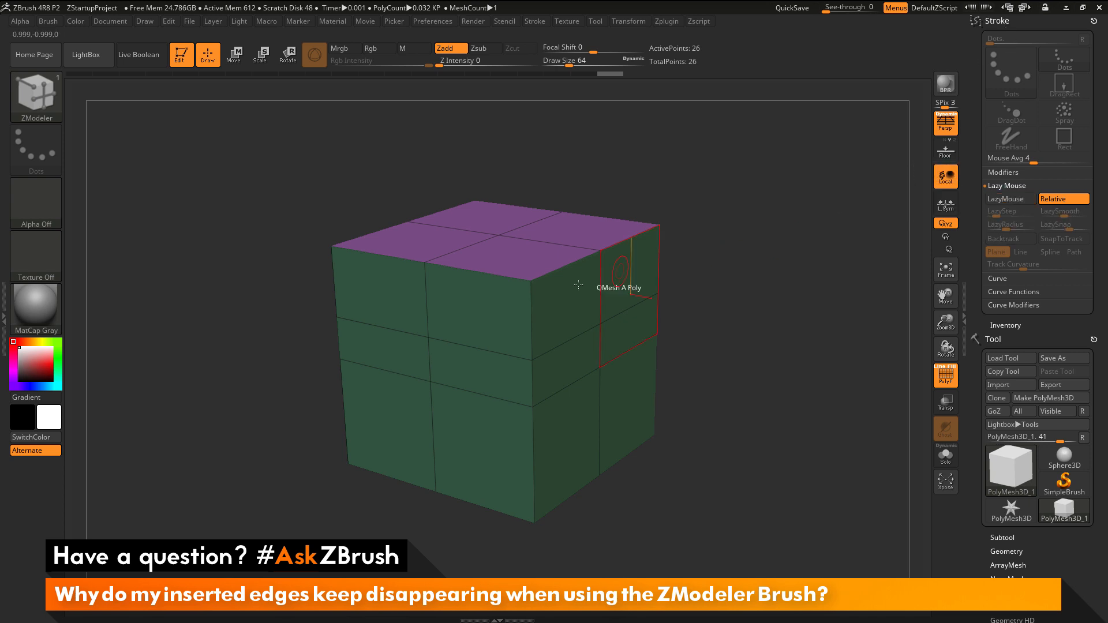
{"action": "mouse_move", "coordinate": [486, 275]}
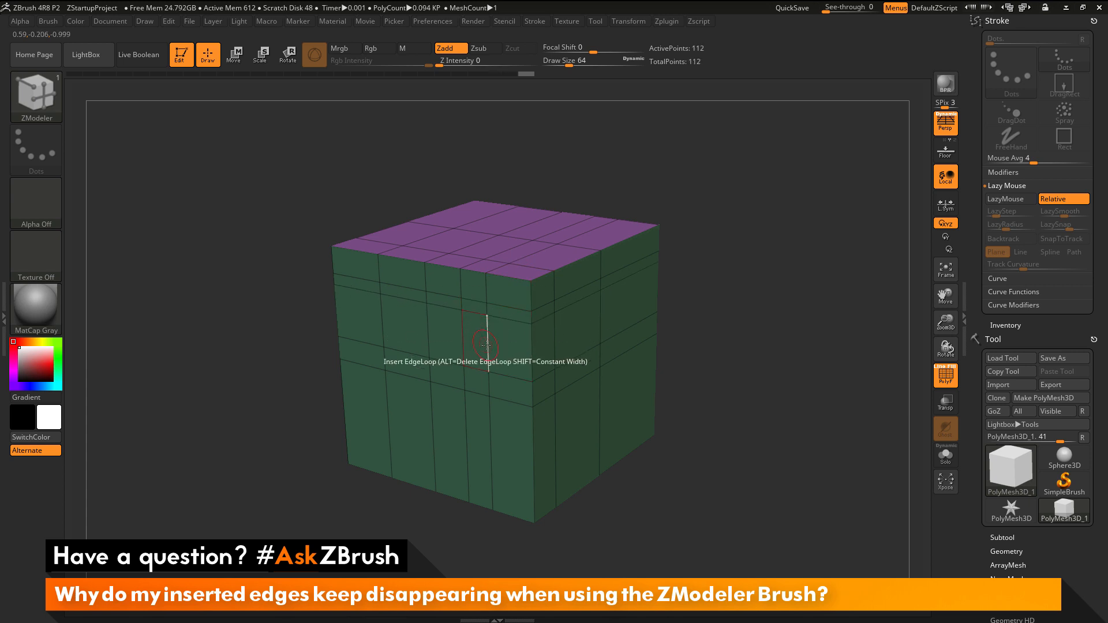
Step: Insert another edge loop across the cube with Lazy Mouse switched off
{"action": "left_click", "coordinate": [485, 344]}
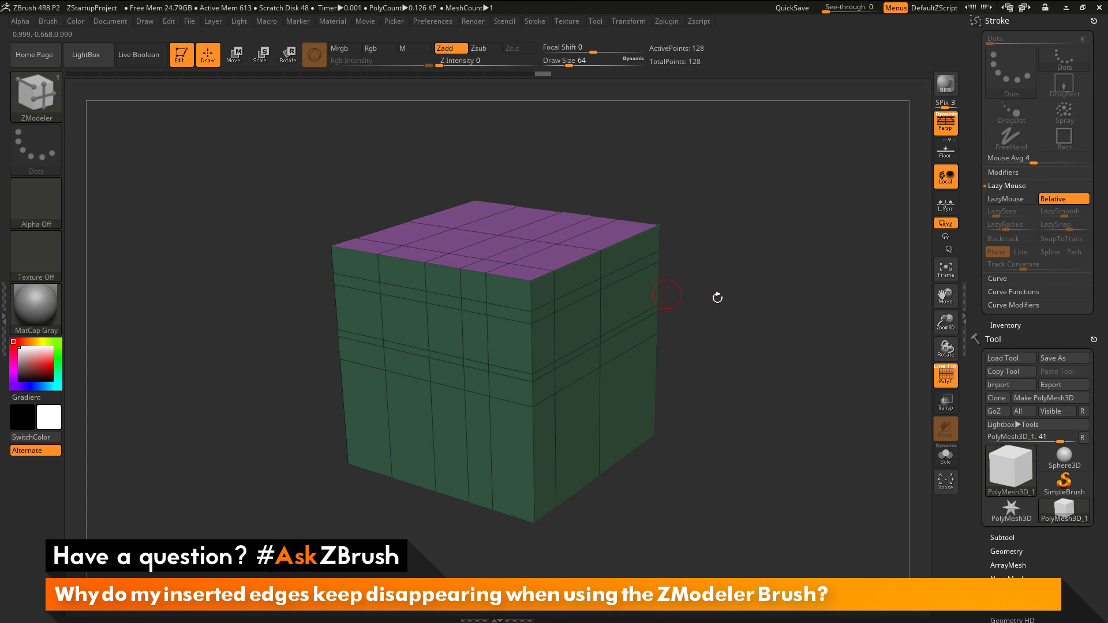
{"action": "mouse_move", "coordinate": [712, 308]}
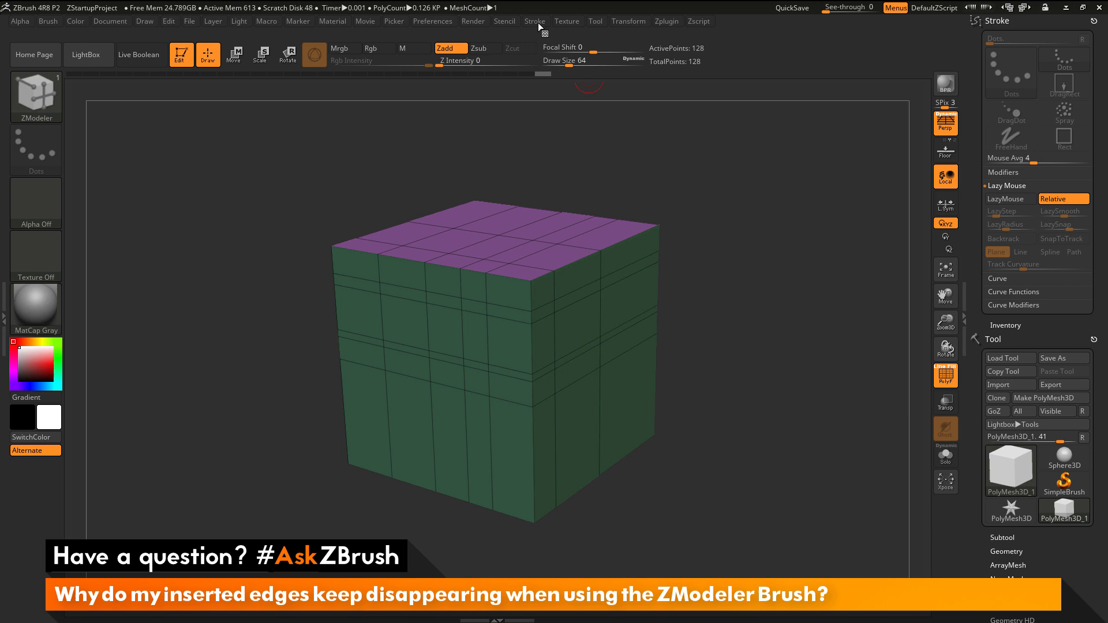
Step: Show the Stroke palette again to confirm LazyMouse remains disabled
{"action": "left_click", "coordinate": [534, 21]}
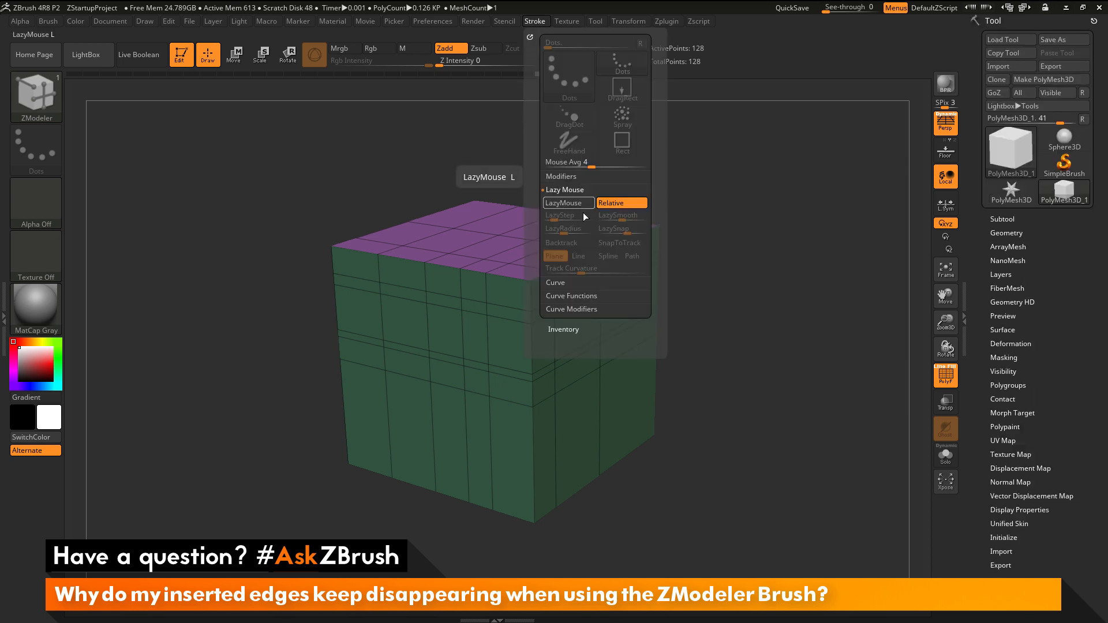